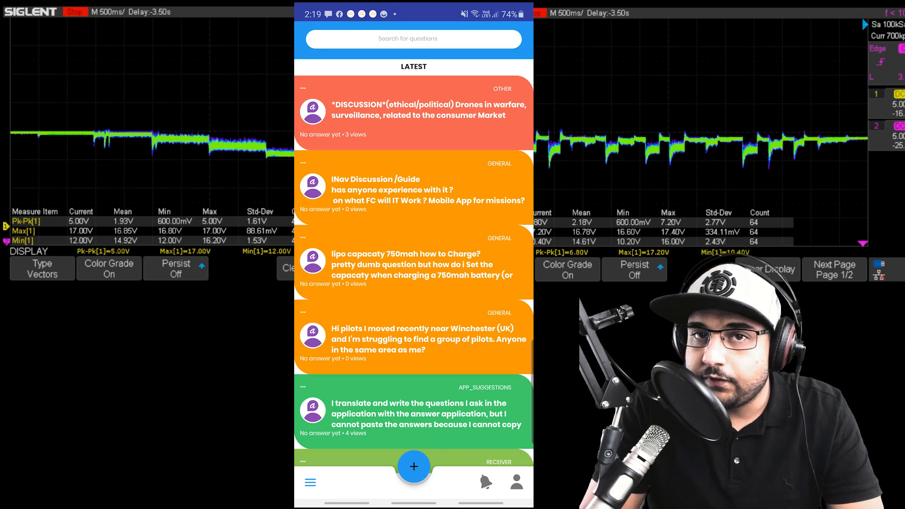
Scroll the Latest feed and return from the vtx question to the feed
scroll("down", 3)
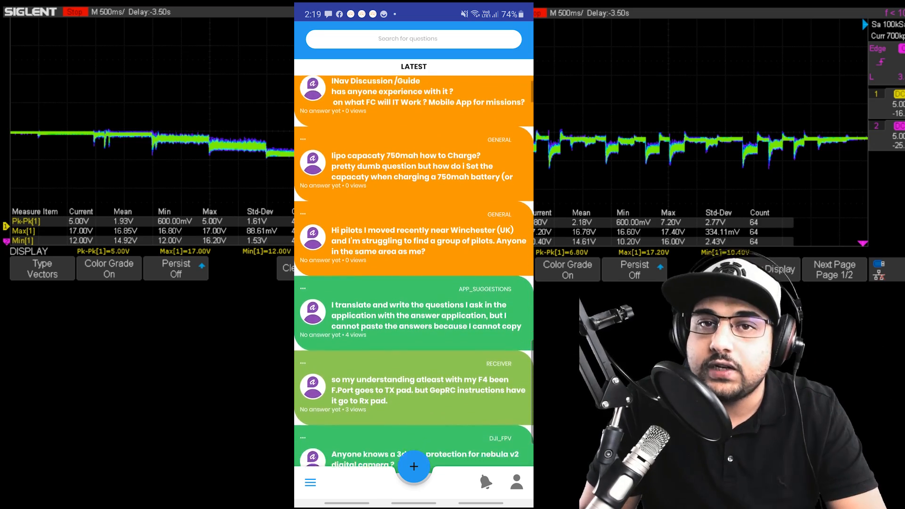
scroll("down", 3)
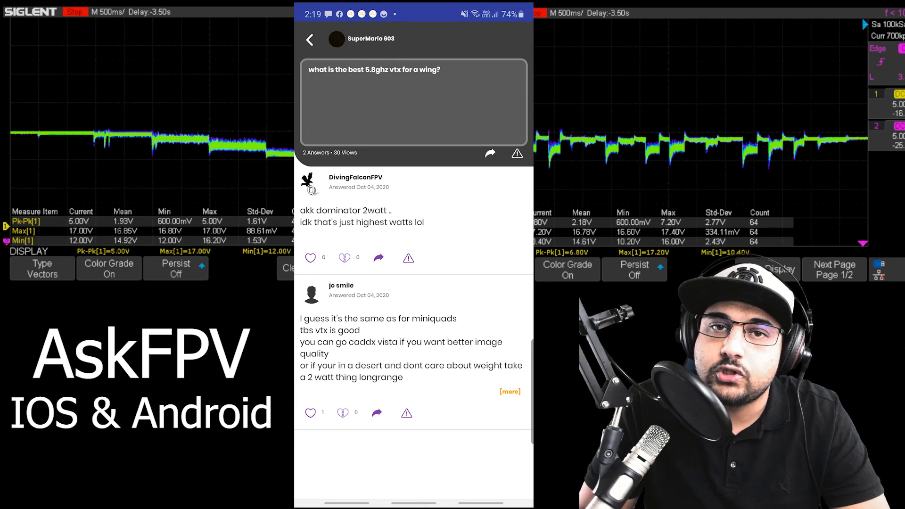
left_click(310, 257)
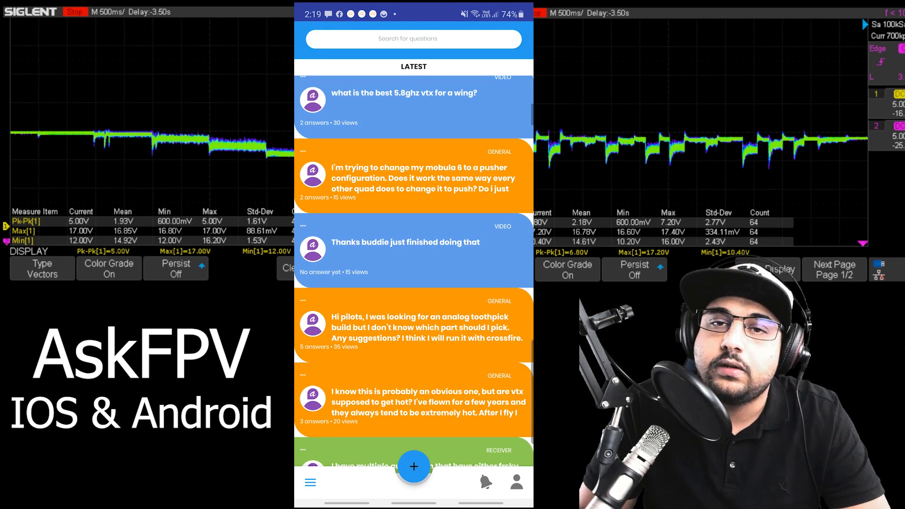
Filter the question feed to the FC category from the side menu
left_click(310, 482)
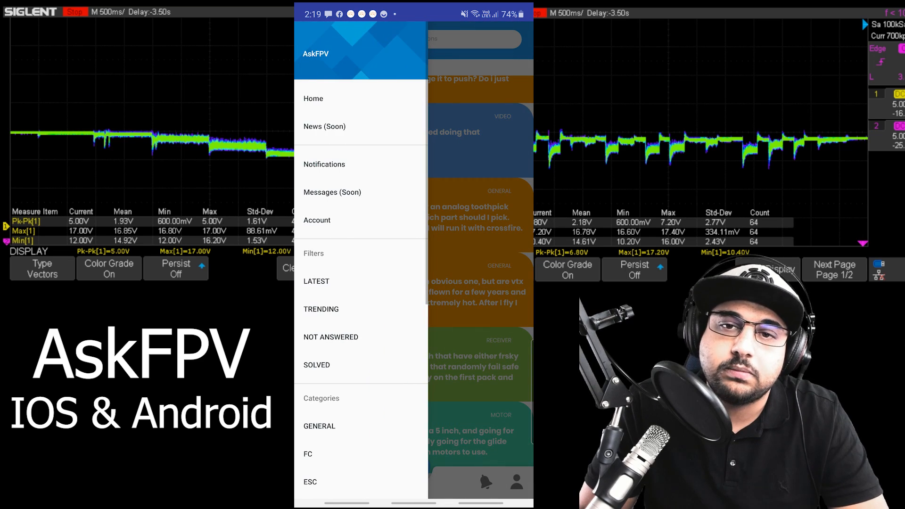
scroll("down", 3)
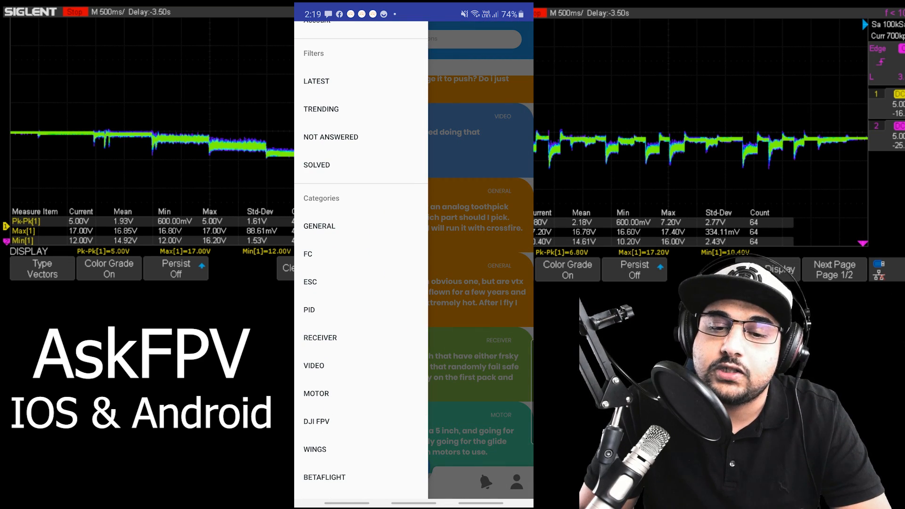
left_click(307, 254)
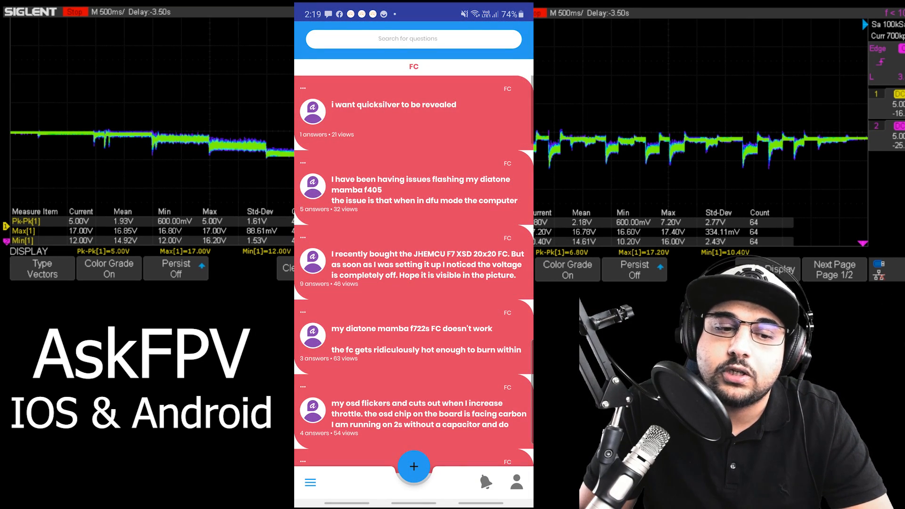
left_click(421, 189)
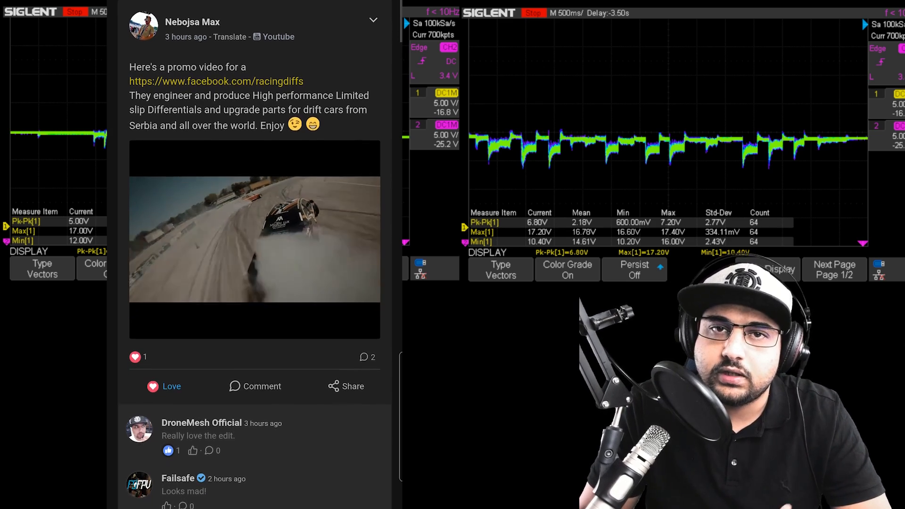
Like the second comment on the drift-car promo post and let its video play
scroll("down", 3)
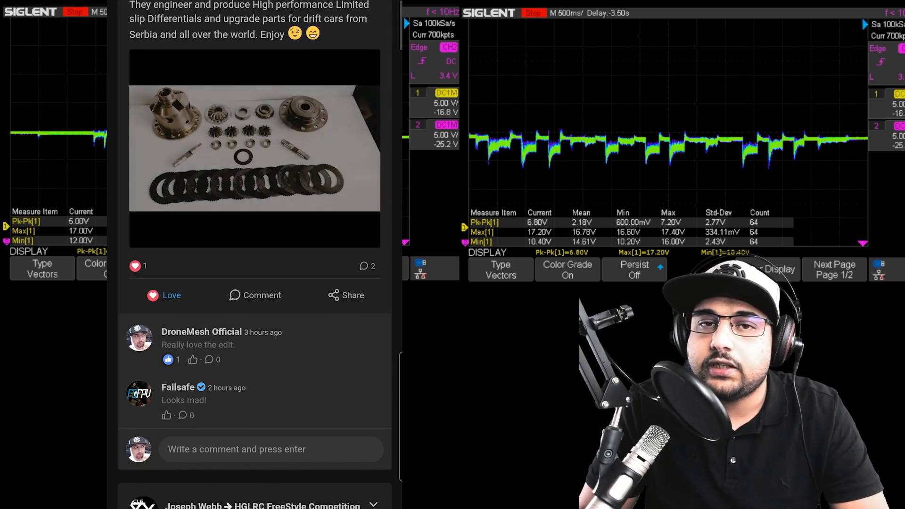
scroll("down", 3)
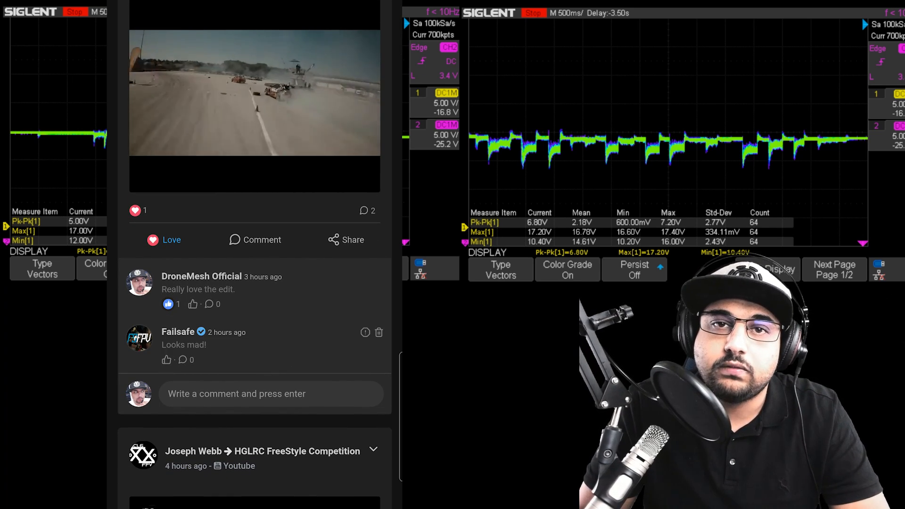
left_click(254, 89)
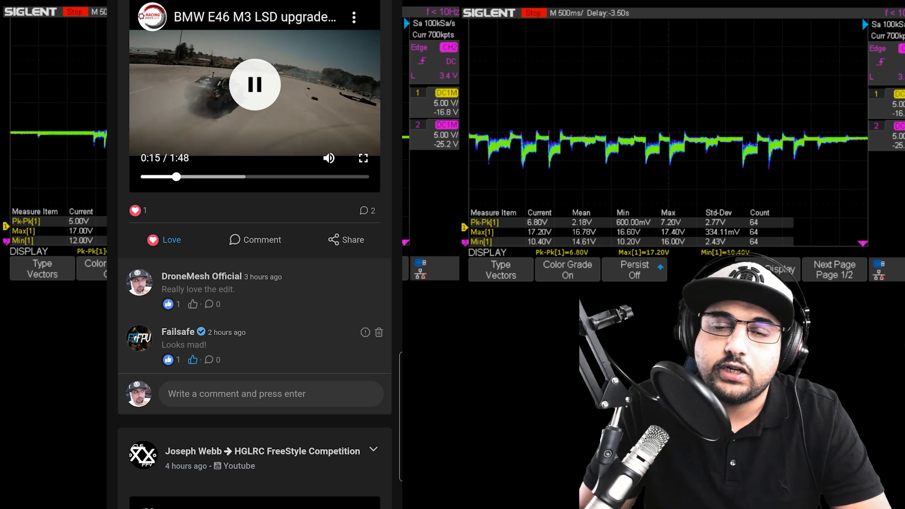
left_click(255, 84)
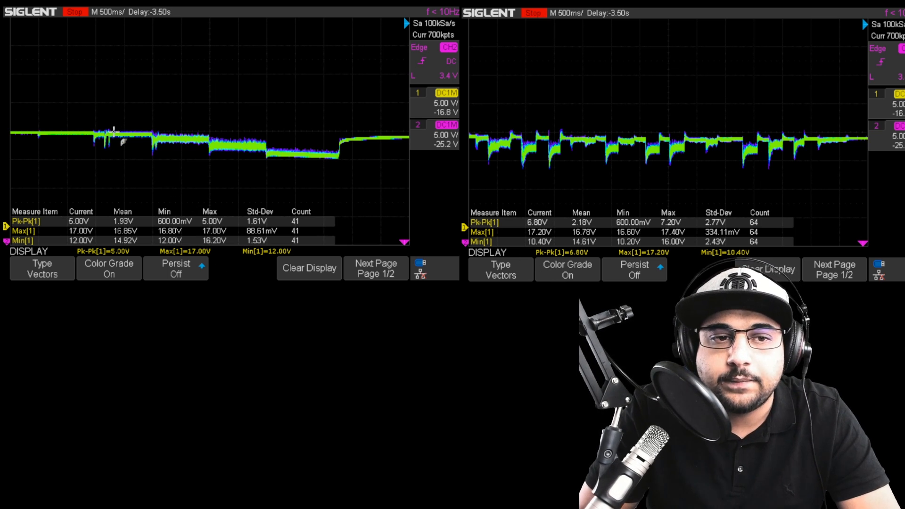
mouse_move(115, 90)
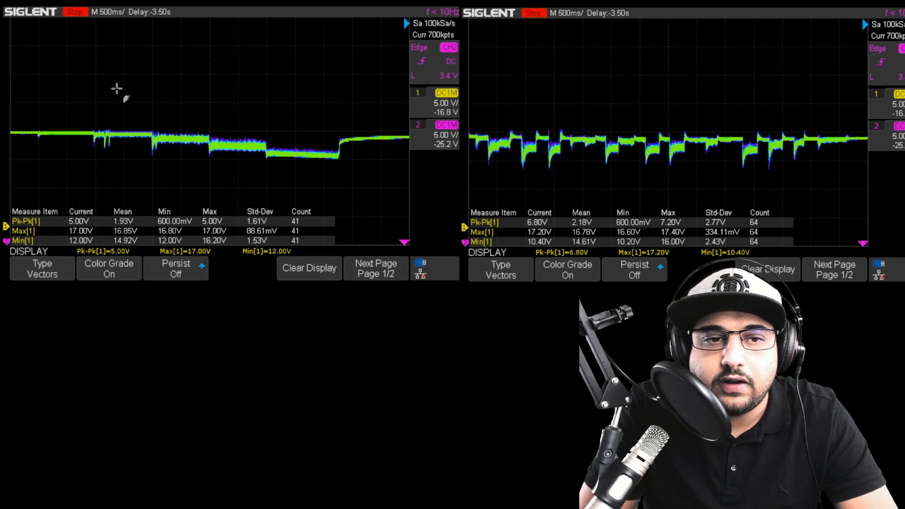
mouse_move(56, 182)
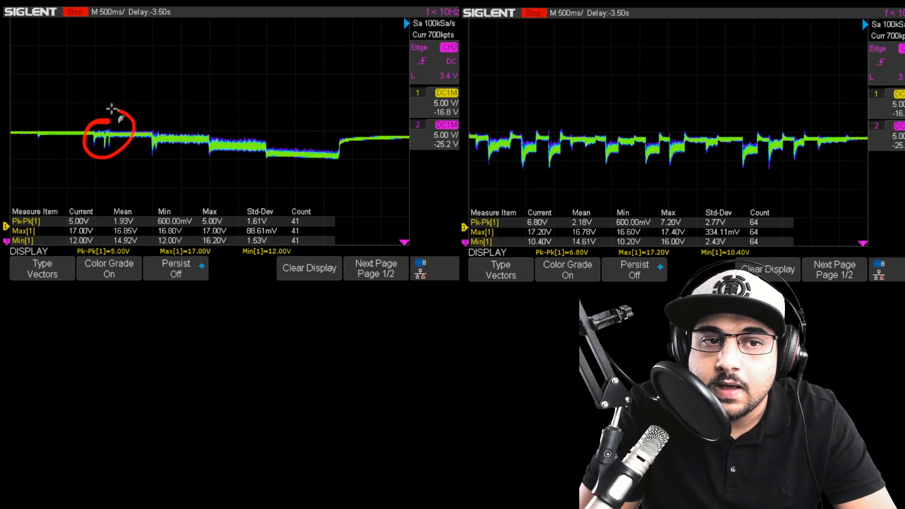
left_click_drag(147, 118, 173, 150)
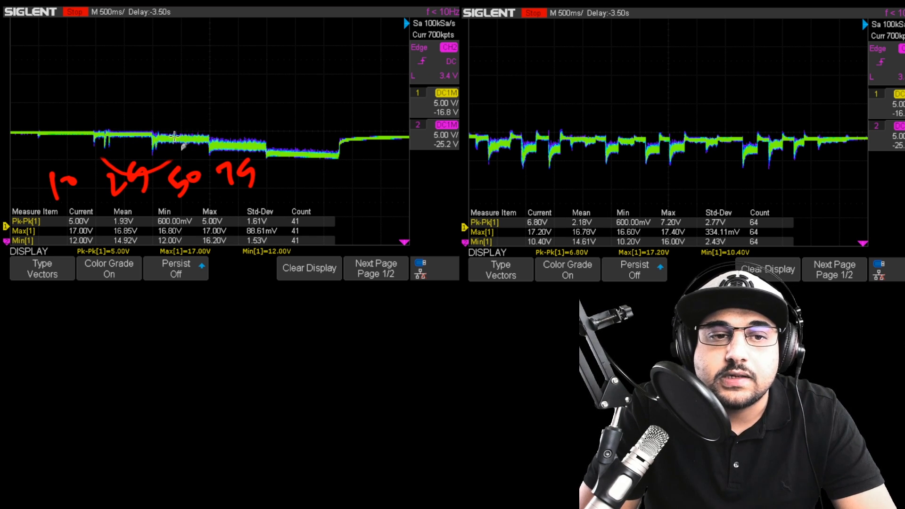
mouse_move(94, 121)
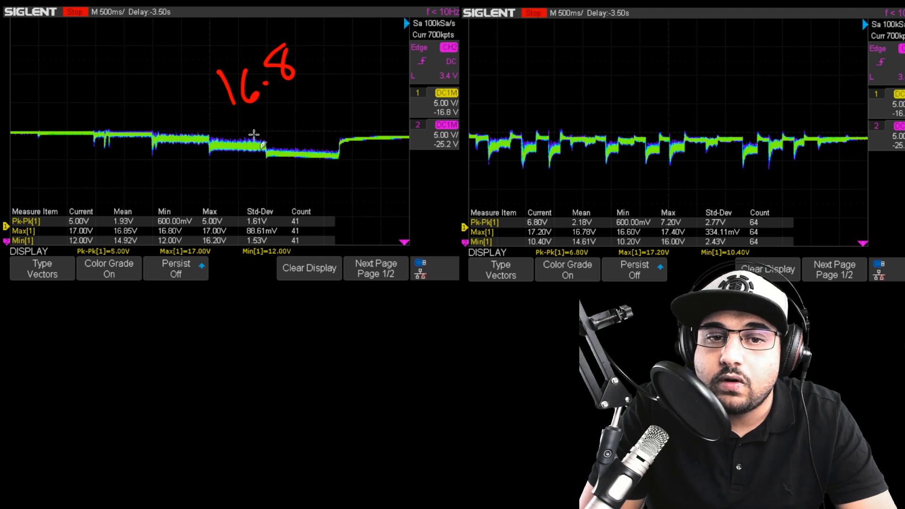
mouse_move(295, 185)
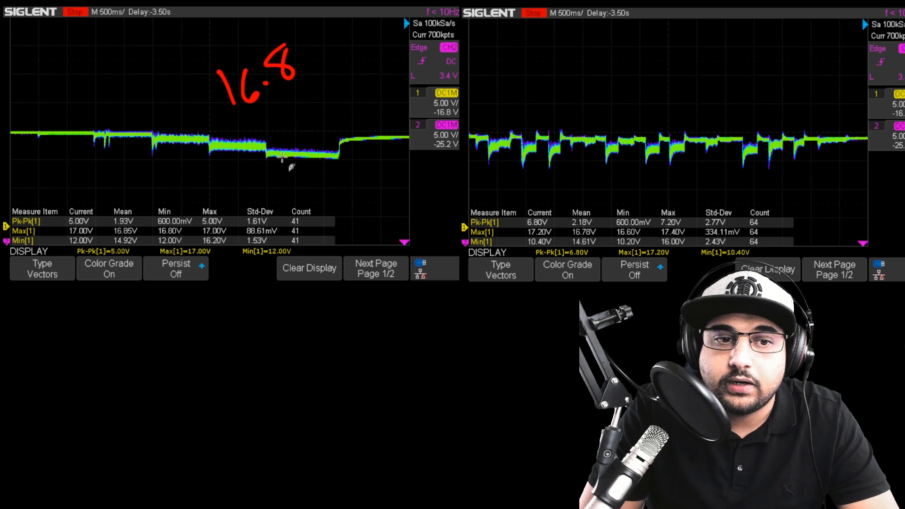
mouse_move(273, 155)
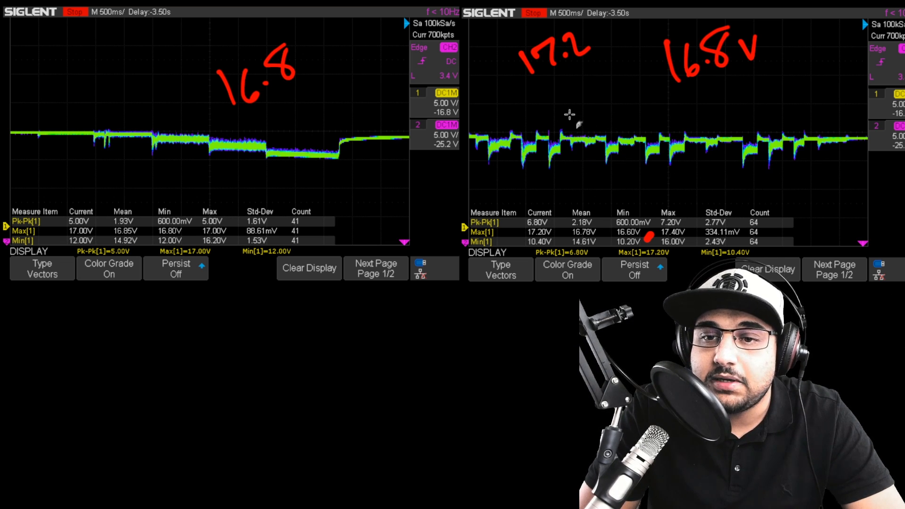
Scribble a red zigzag of large noise oscillations over the right trace
left_click_drag(566, 115, 727, 98)
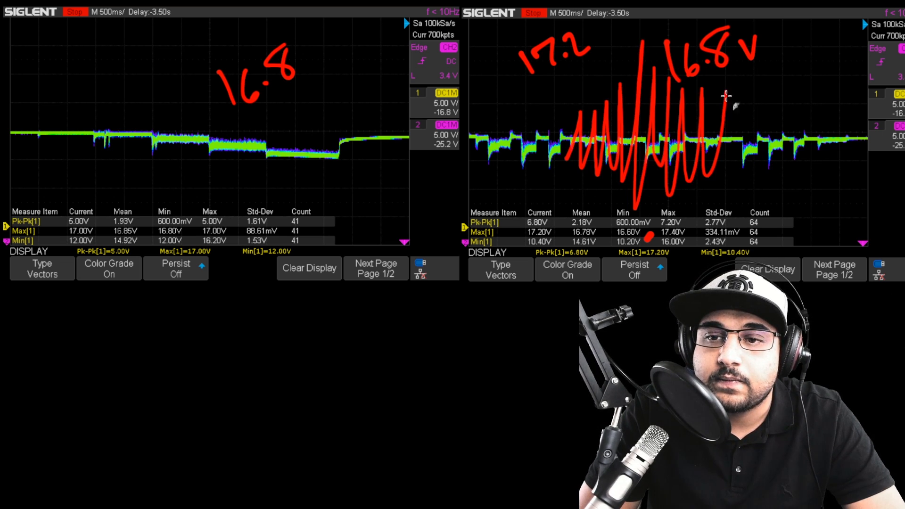